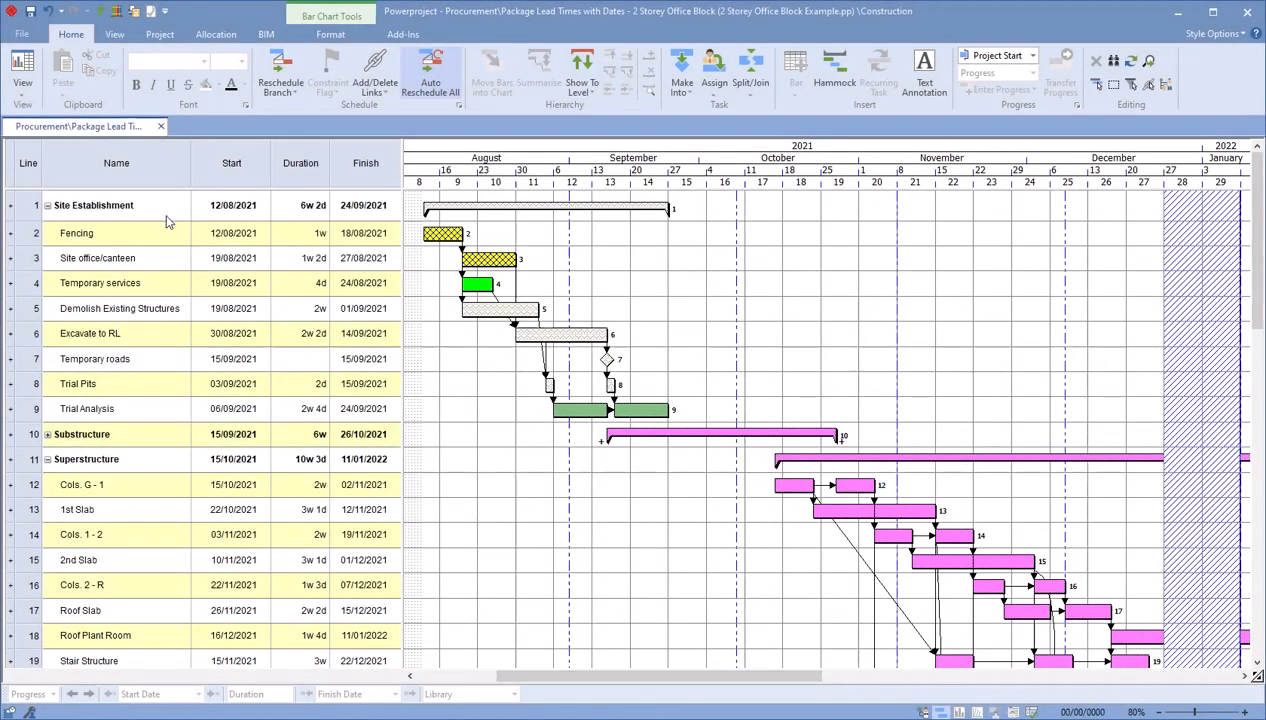
mouse_move(173, 501)
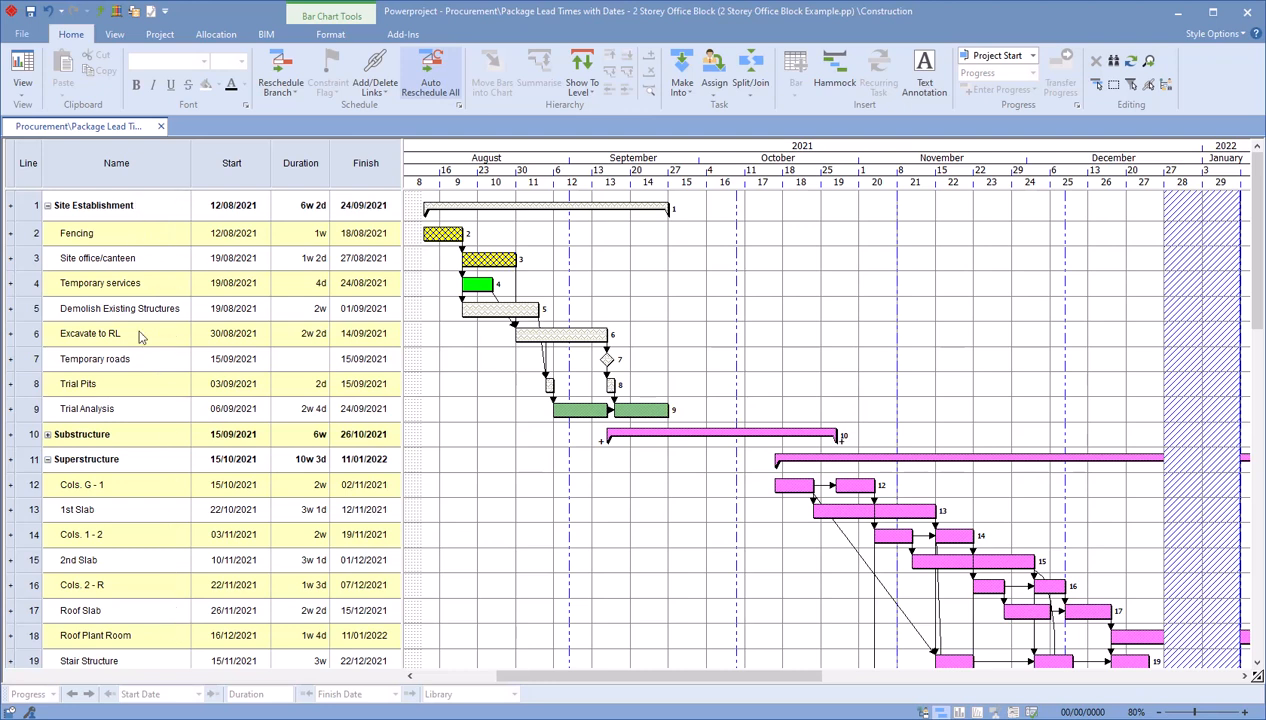
mouse_move(653, 290)
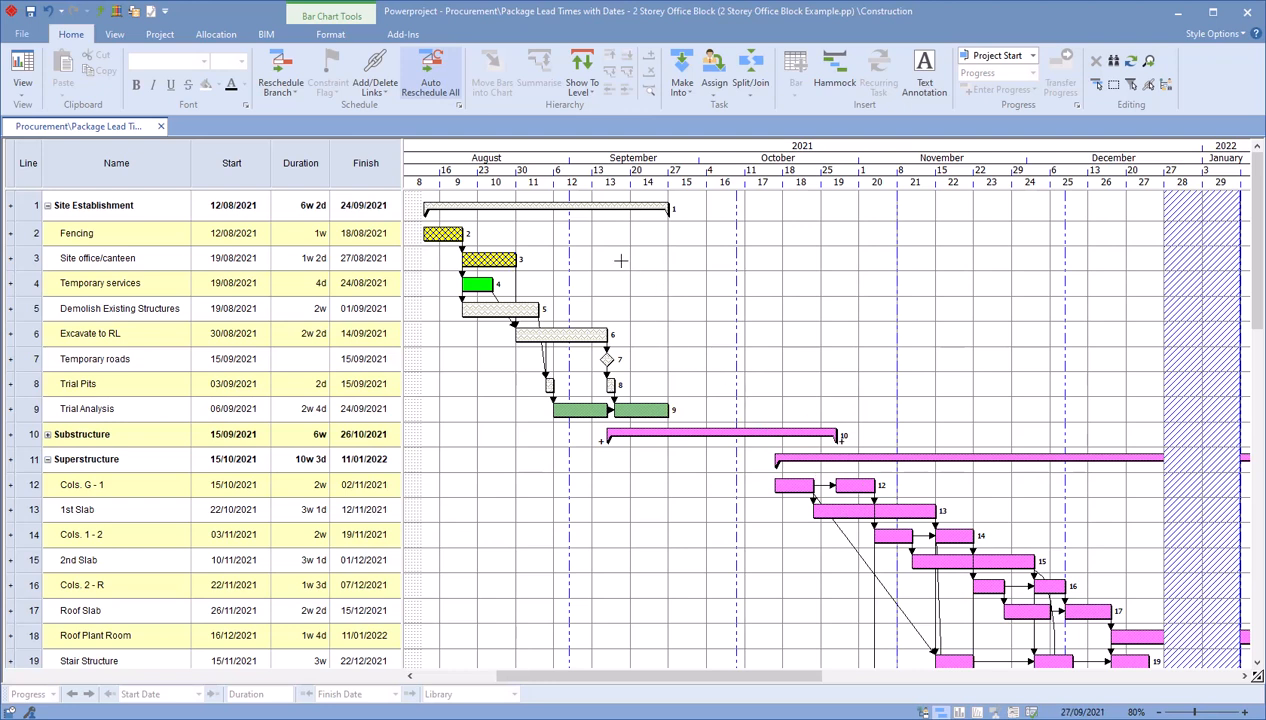
mouse_move(568, 248)
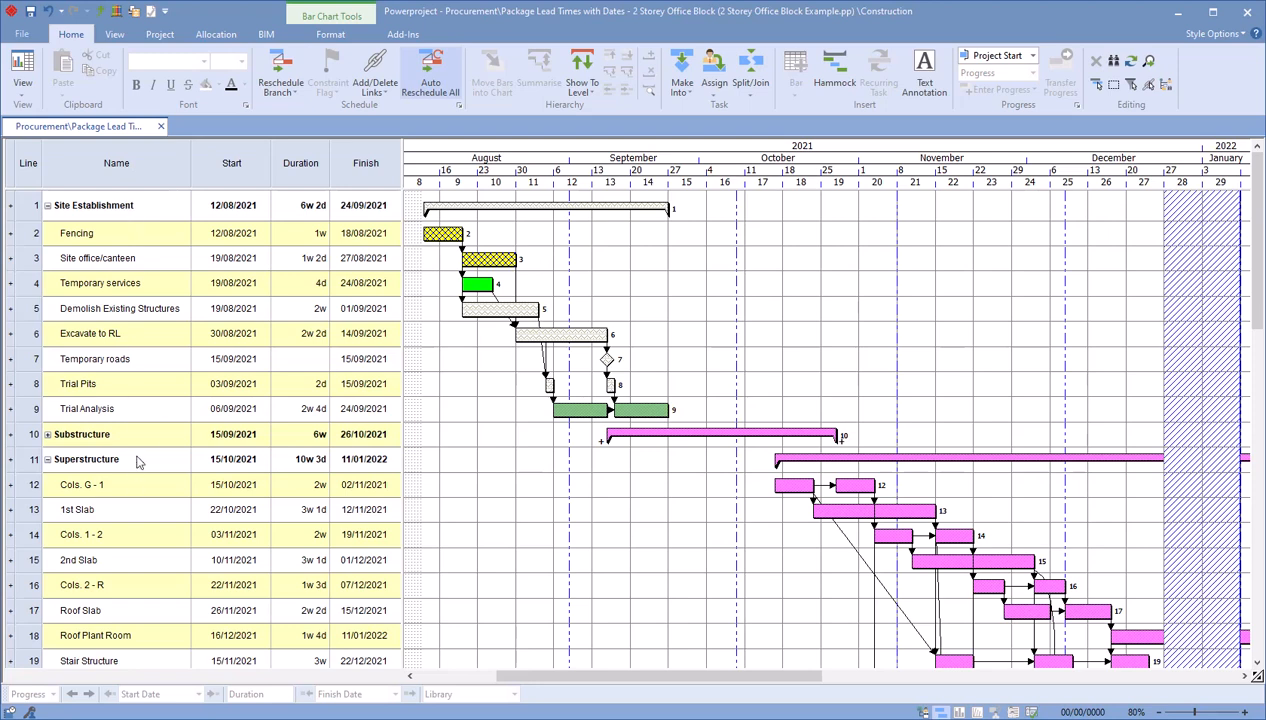
mouse_move(463, 217)
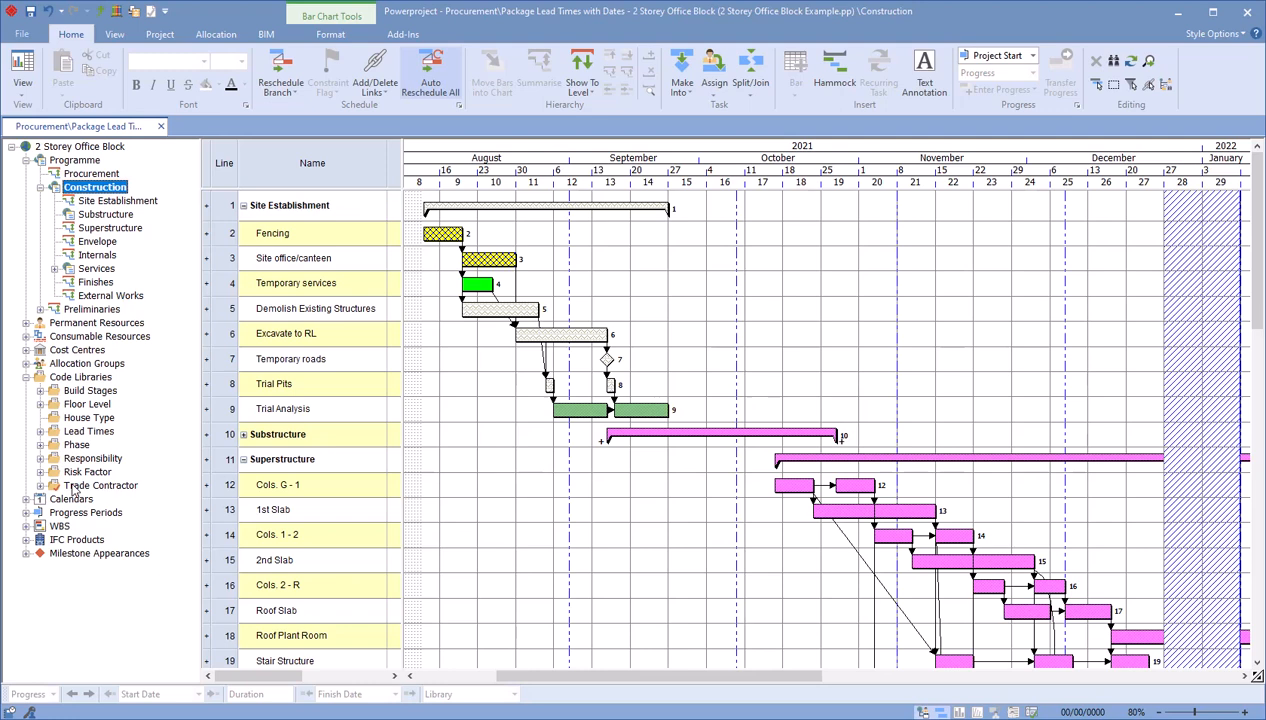
Turn off code library bar appearance so all Construction bars show plain green.
right_click(97, 486)
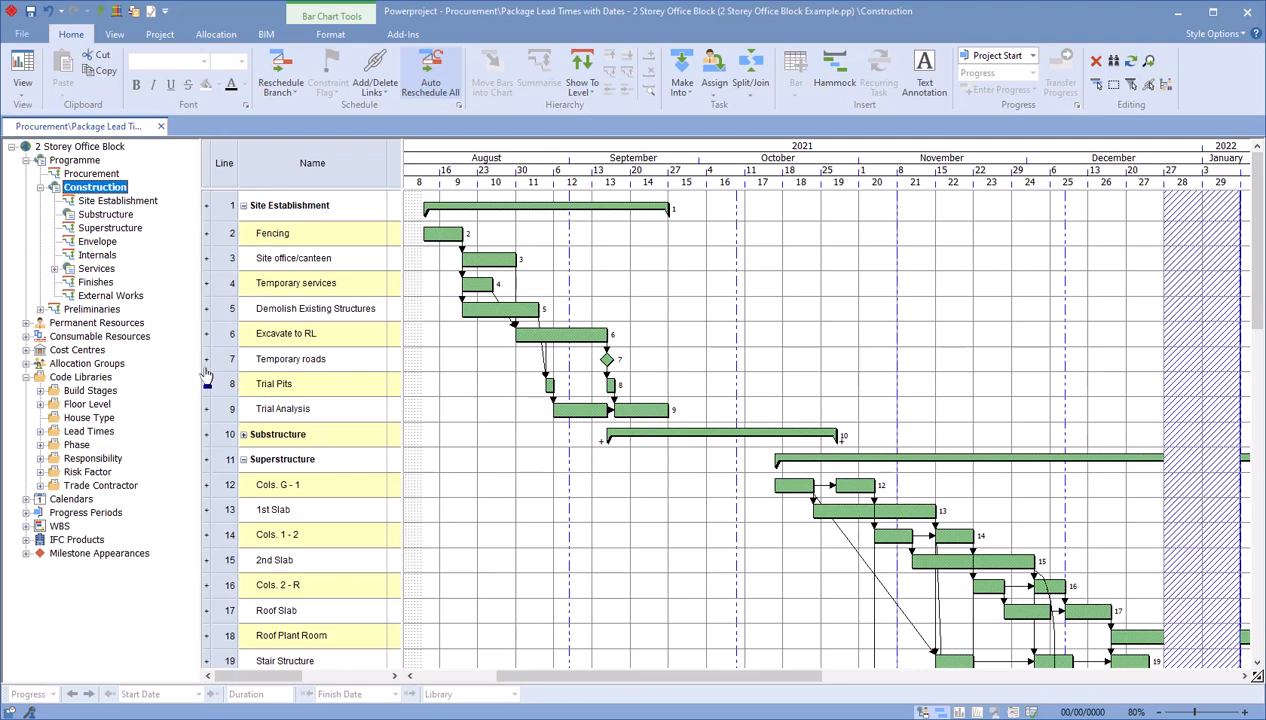
mouse_move(199, 366)
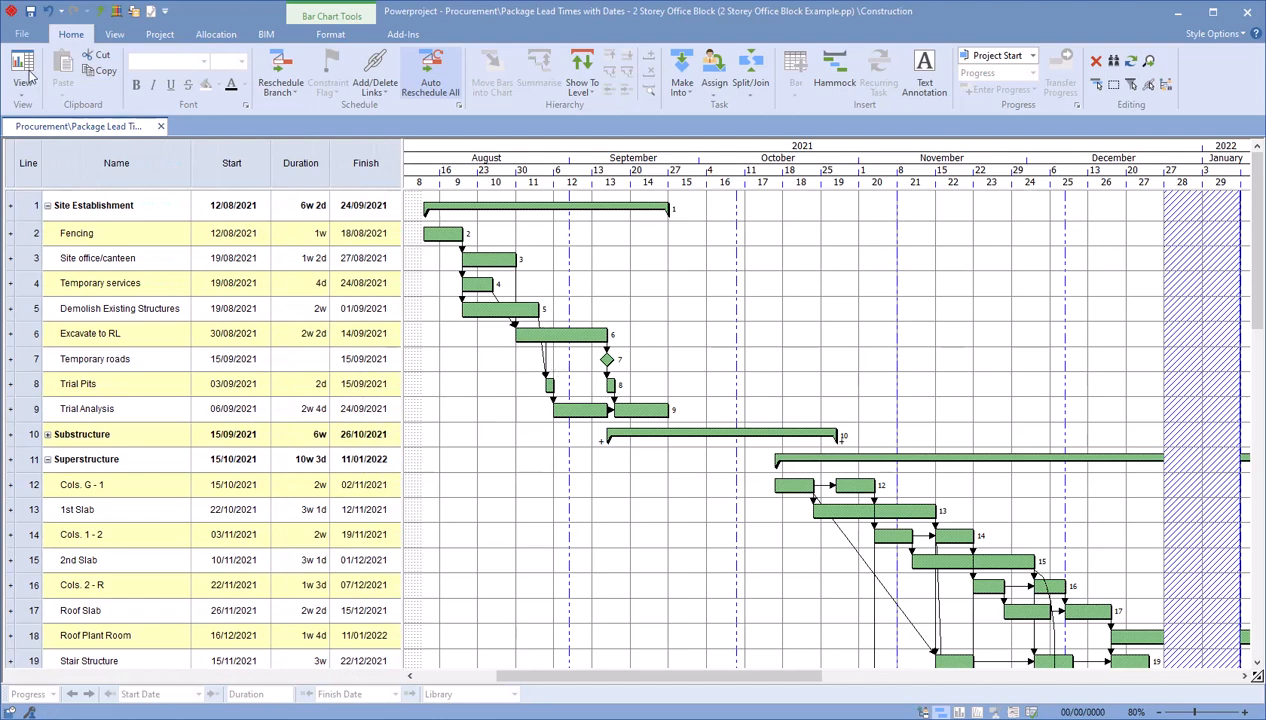
Untick Use alternate shading on the Spreadsheet tab of Options to remove yellow row banding.
left_click(20, 35)
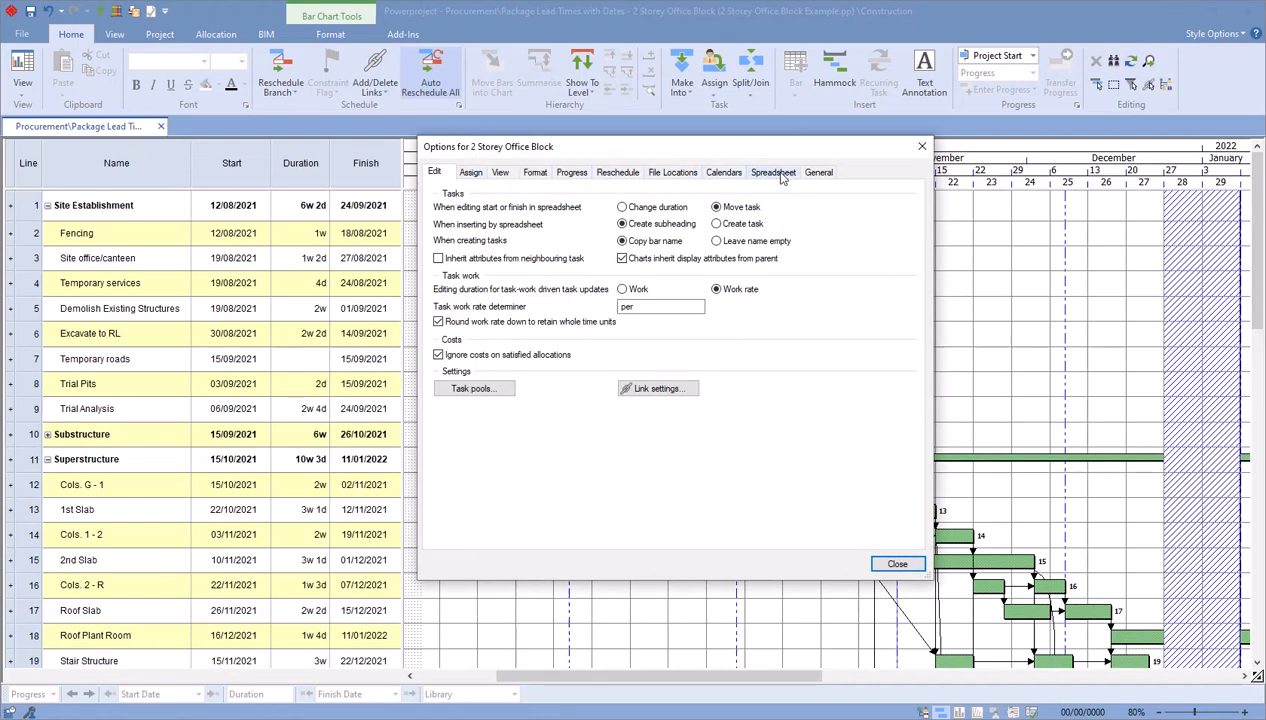
left_click(773, 172)
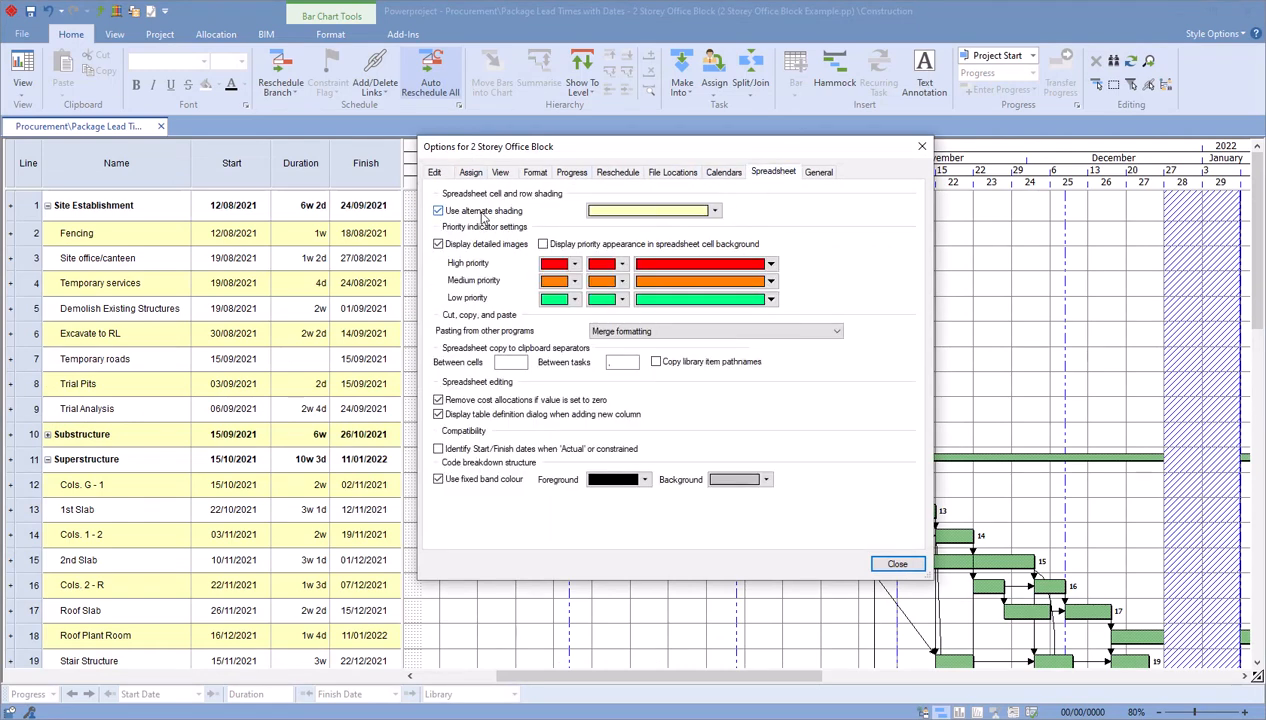
left_click(437, 210)
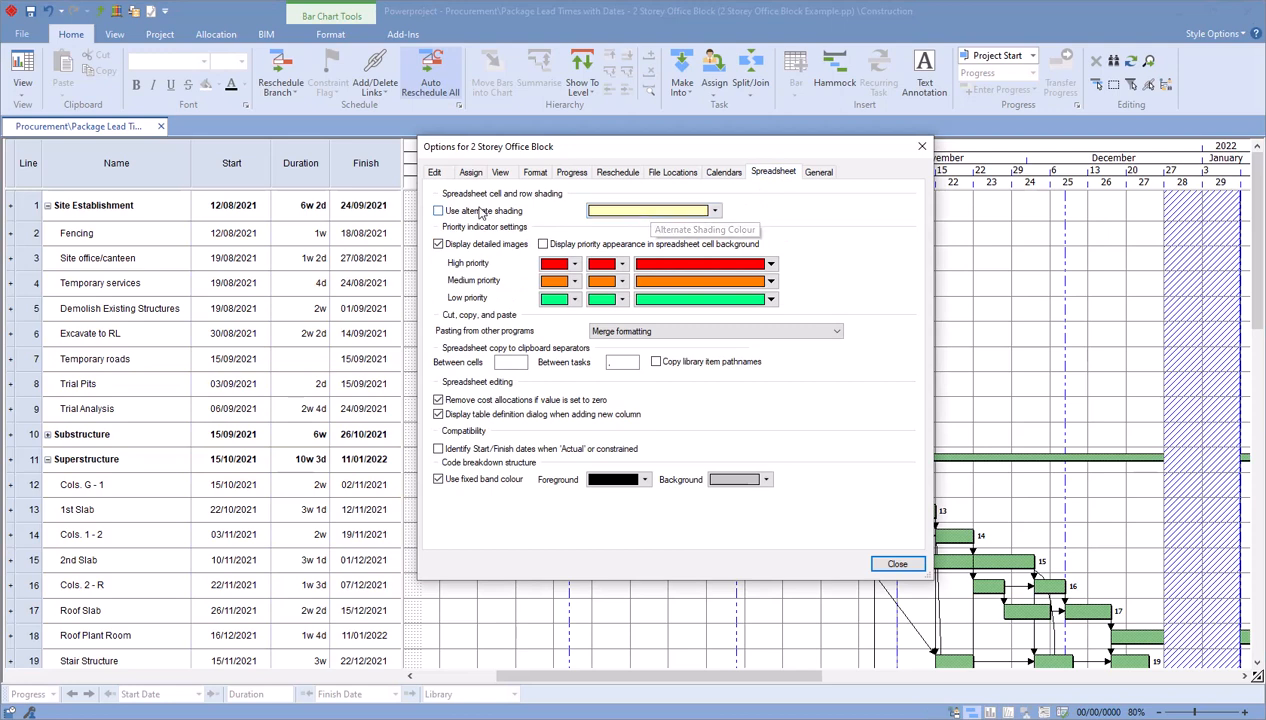
mouse_move(897, 564)
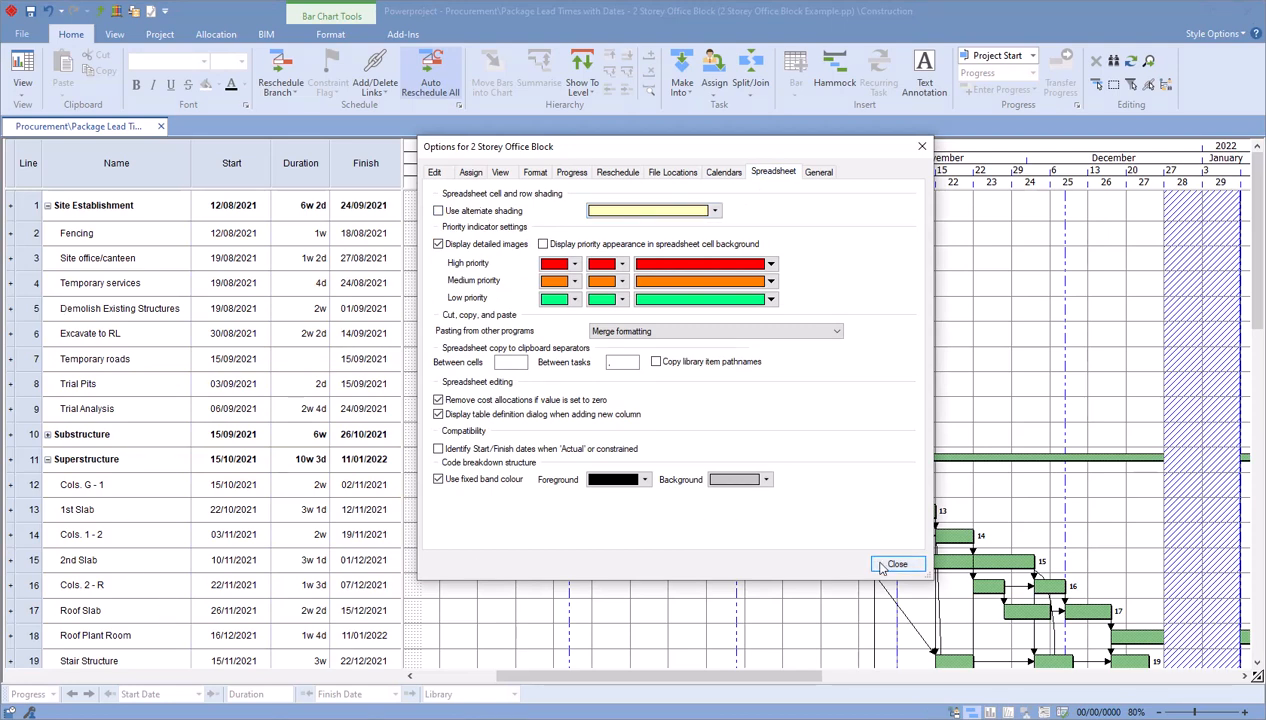
left_click(897, 564)
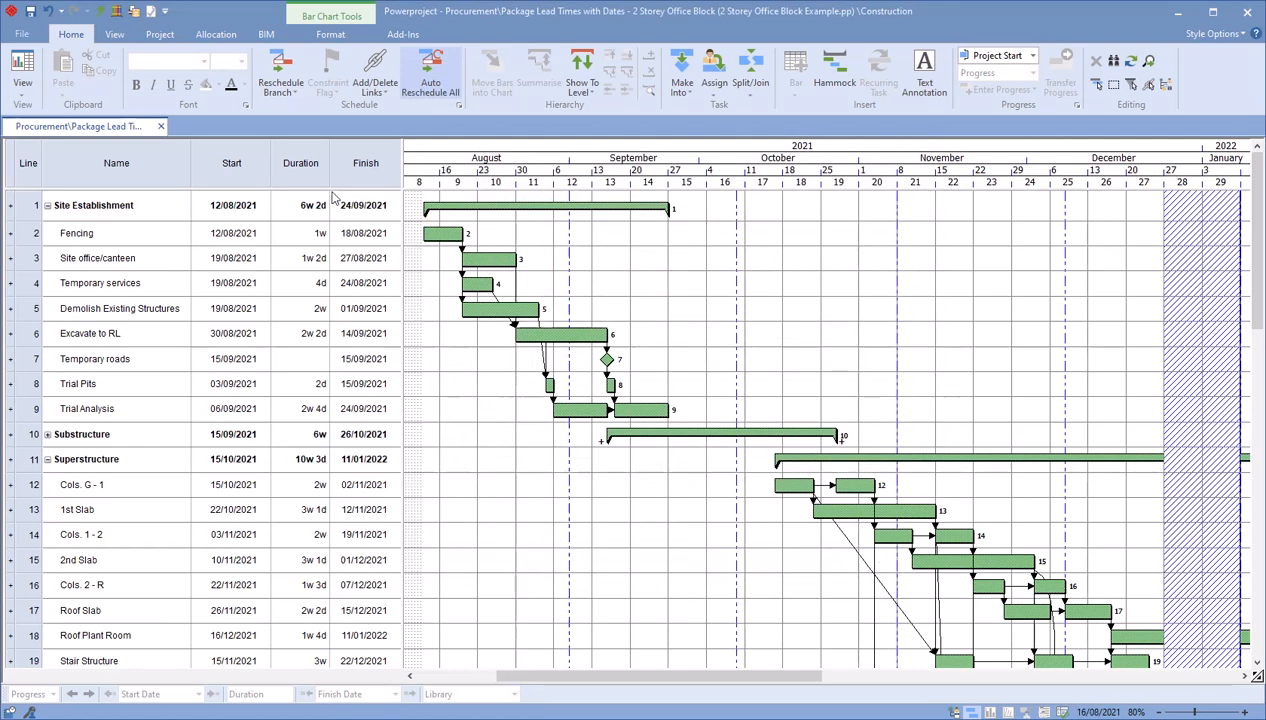
Open Format Bar Chart and its Tasks tab Change appearances for default task colours.
left_click(330, 34)
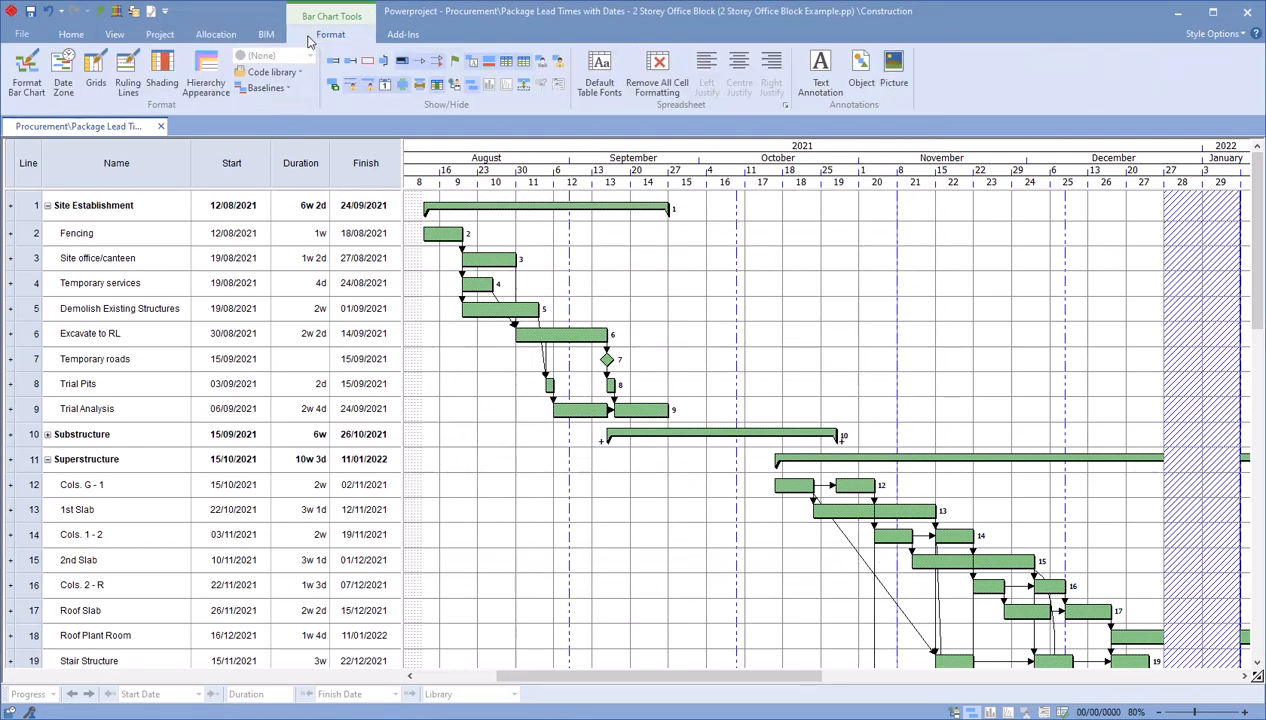
mouse_move(23, 78)
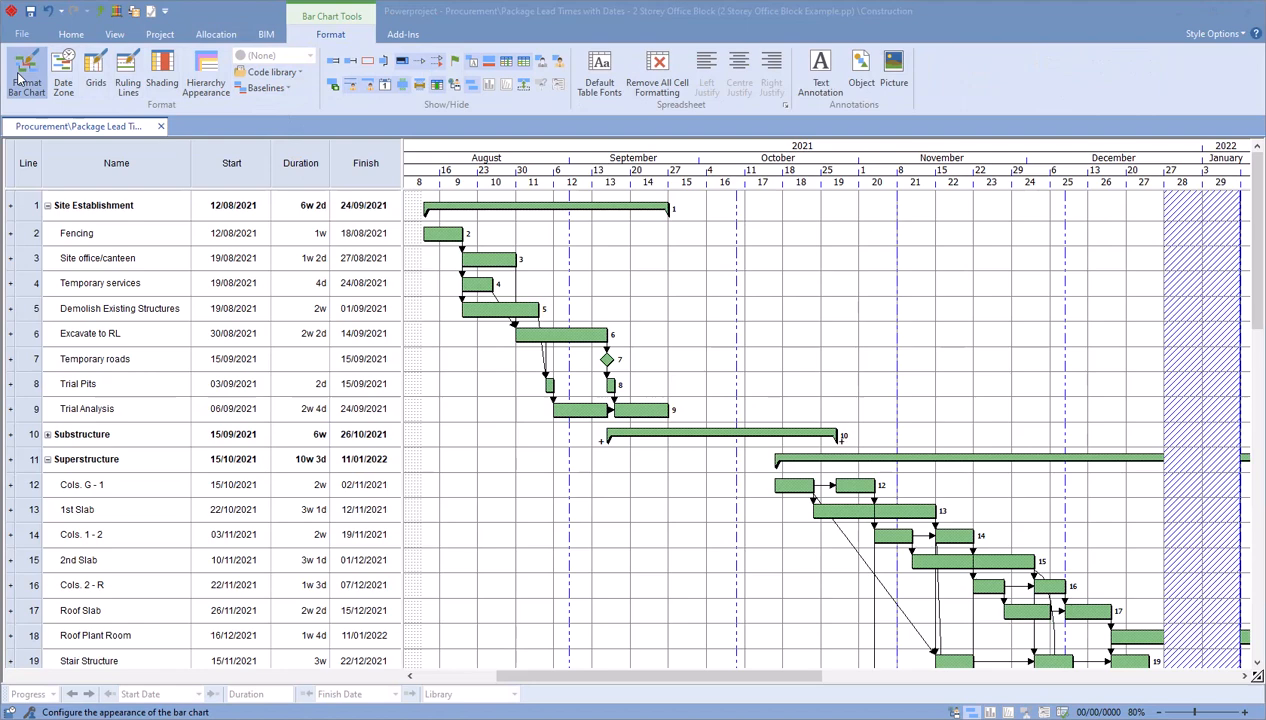
left_click(24, 80)
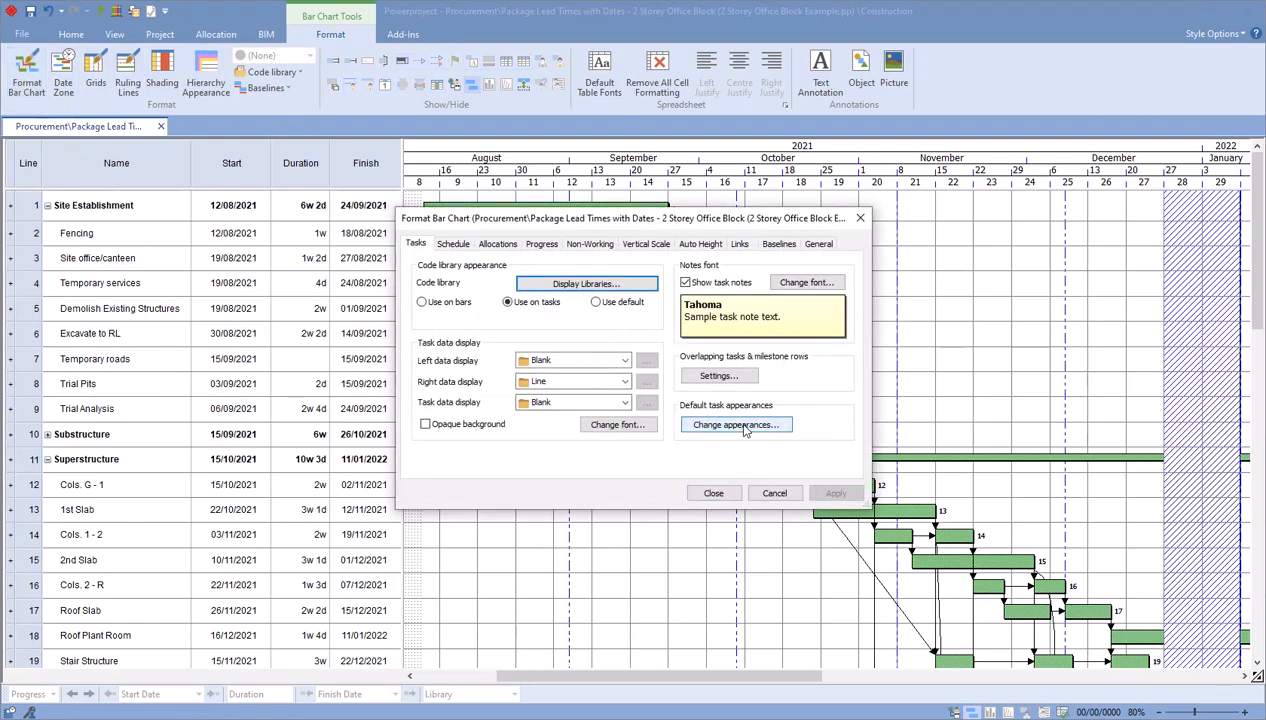
left_click(736, 424)
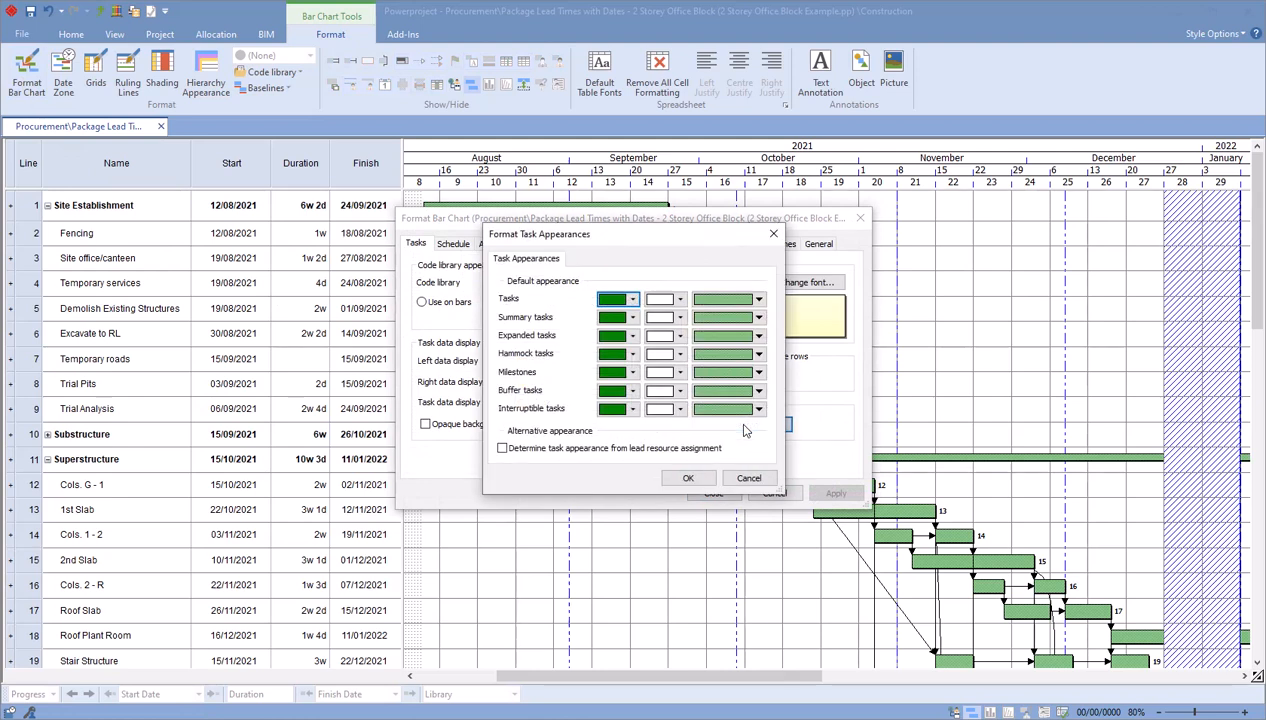
Colour Tasks lime green, Summary tasks teal and Milestones orange, and confirm.
left_click(633, 299)
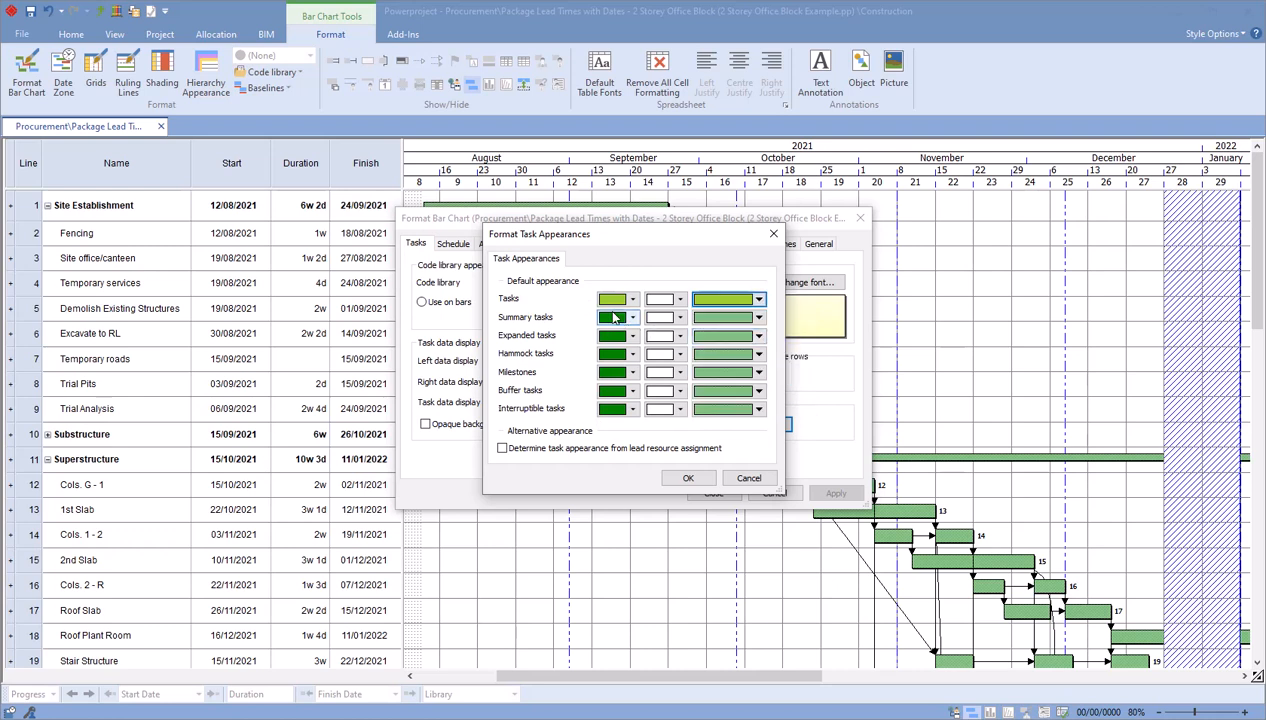
left_click(630, 317)
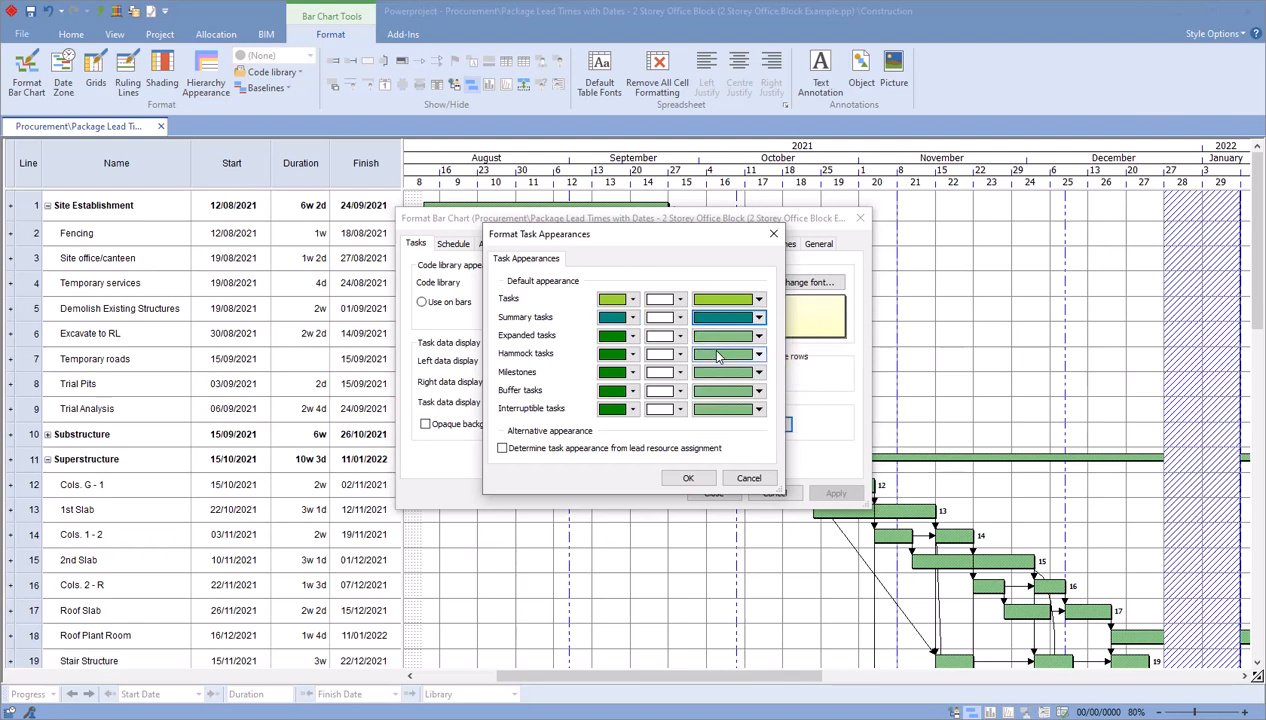
mouse_move(632, 354)
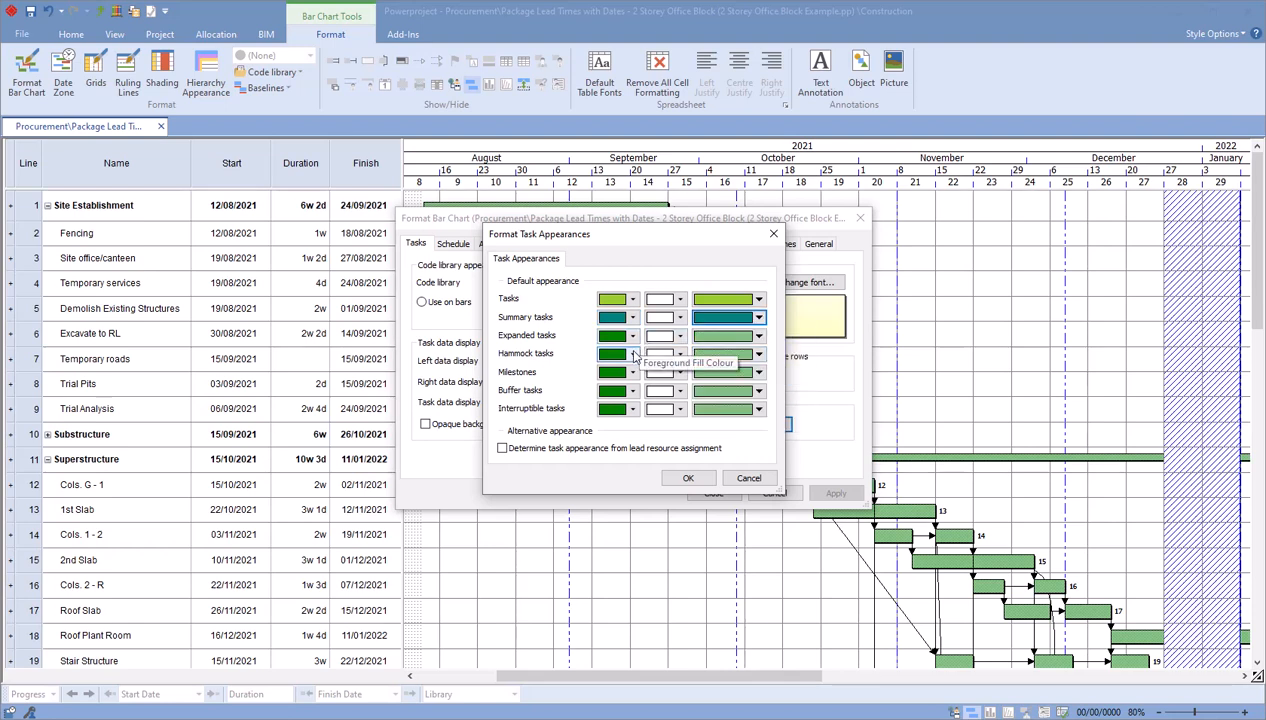
left_click(632, 372)
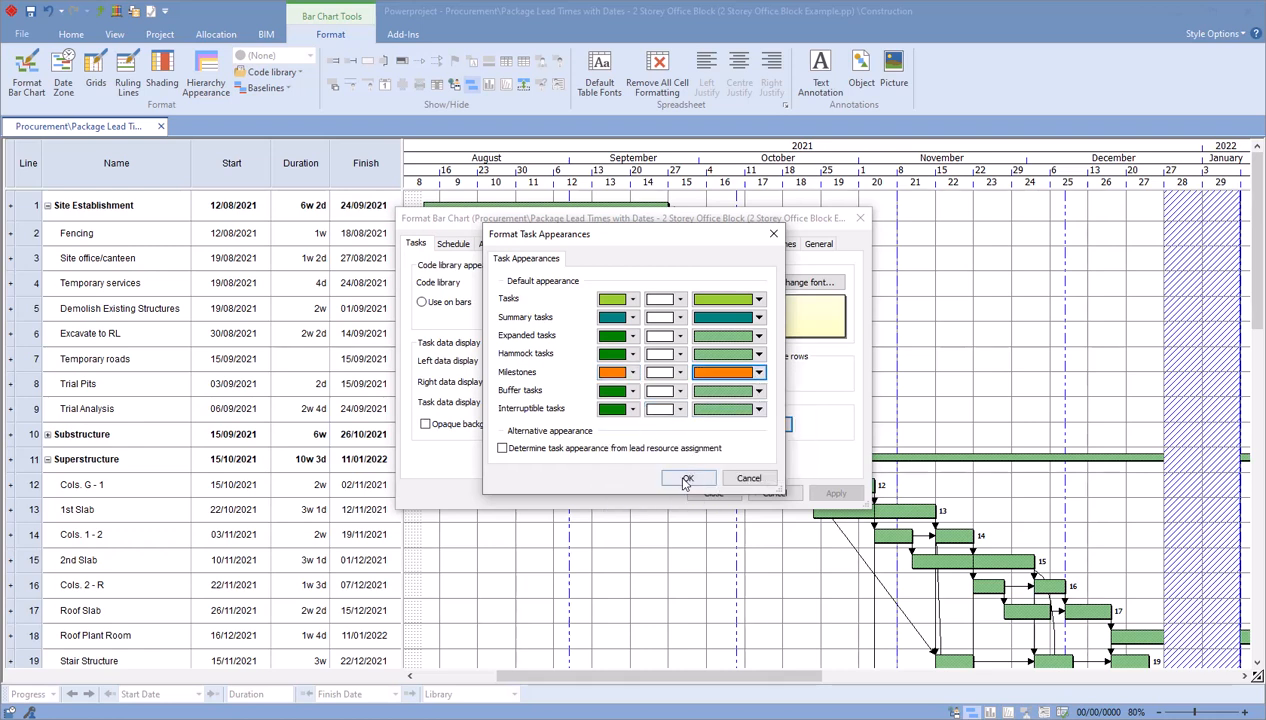
left_click(689, 479)
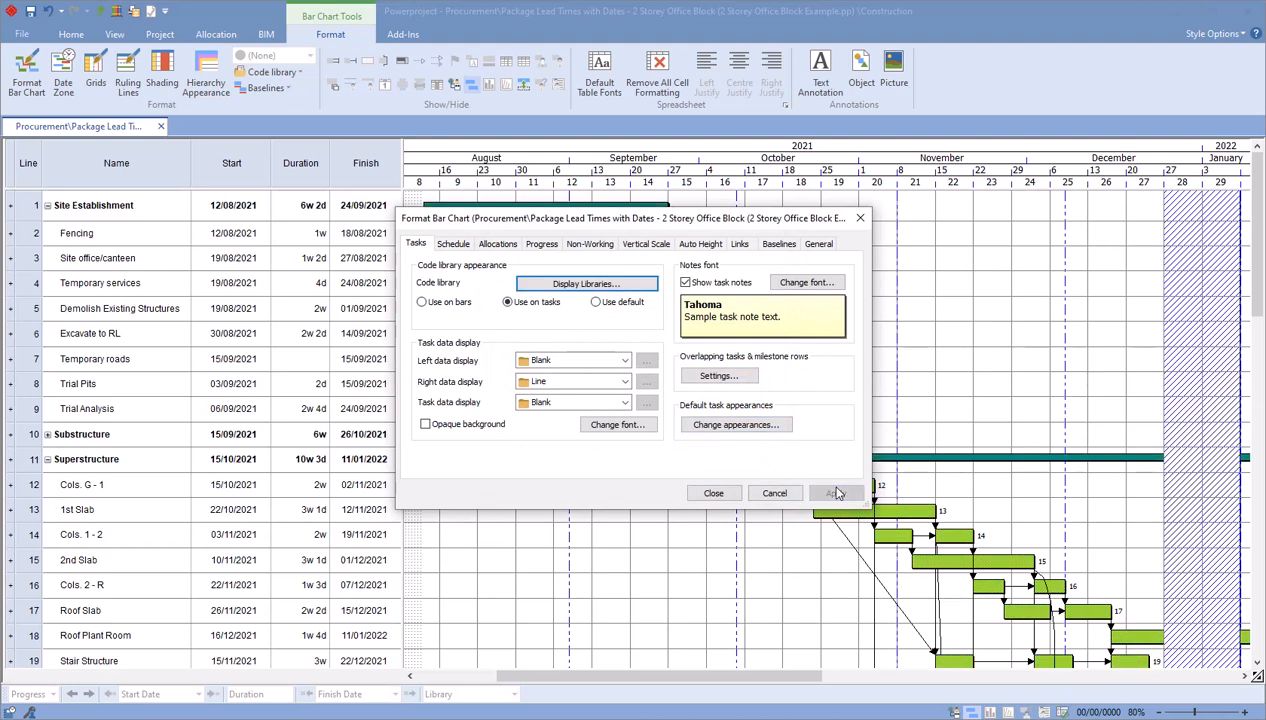
Close Format Bar Chart to show lime tasks, teal summaries and an orange milestone.
left_click(836, 493)
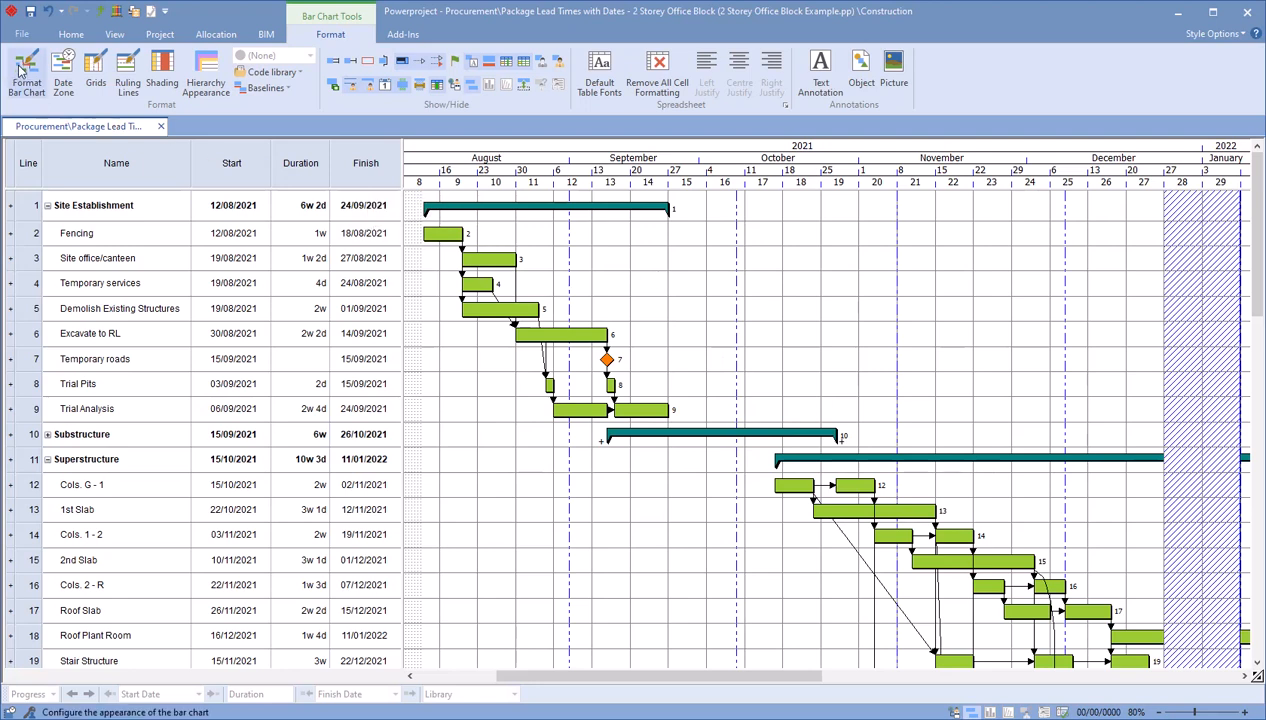
In Format Bar Chart, set the Tasks tab Right data display to Bar name.
left_click(22, 75)
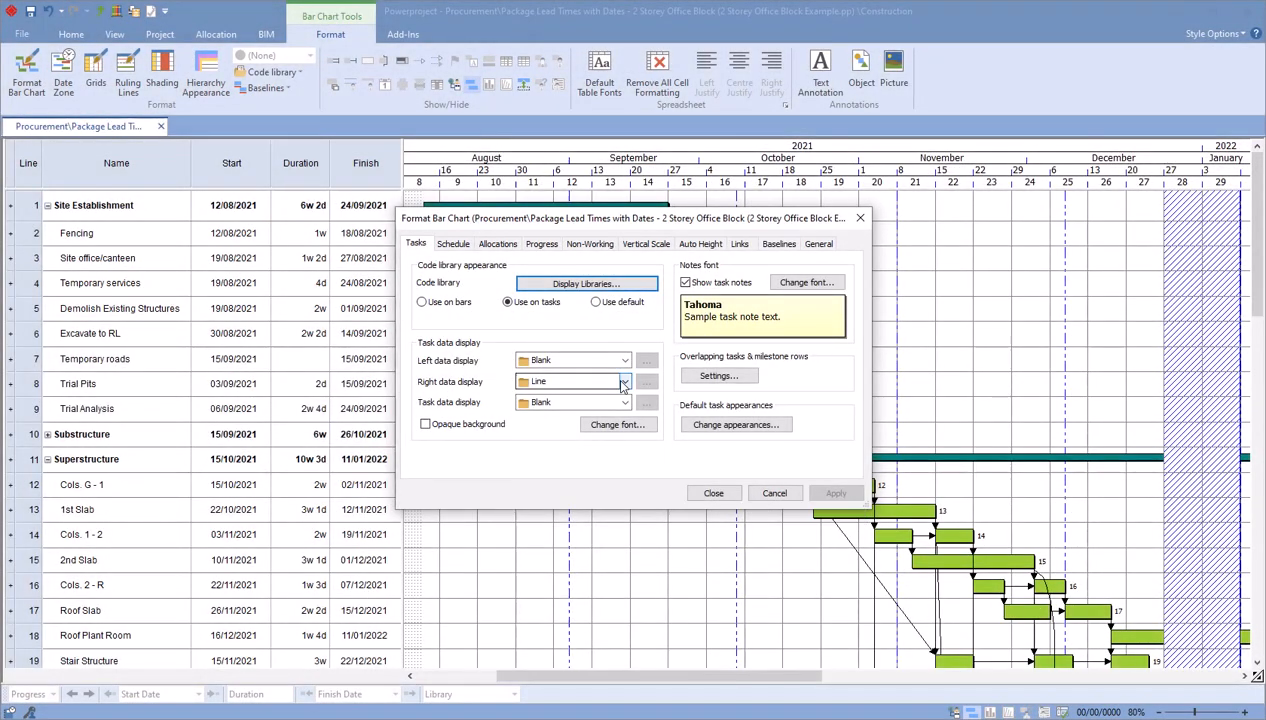
left_click(622, 381)
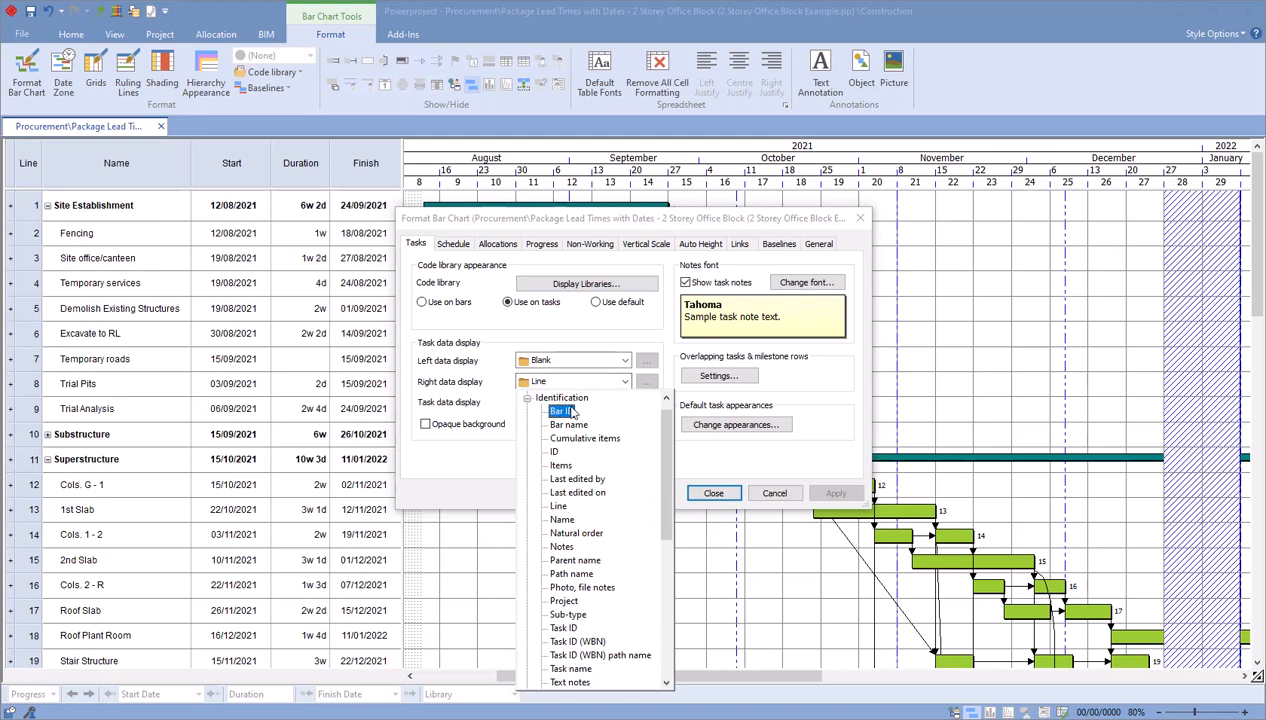
left_click(568, 424)
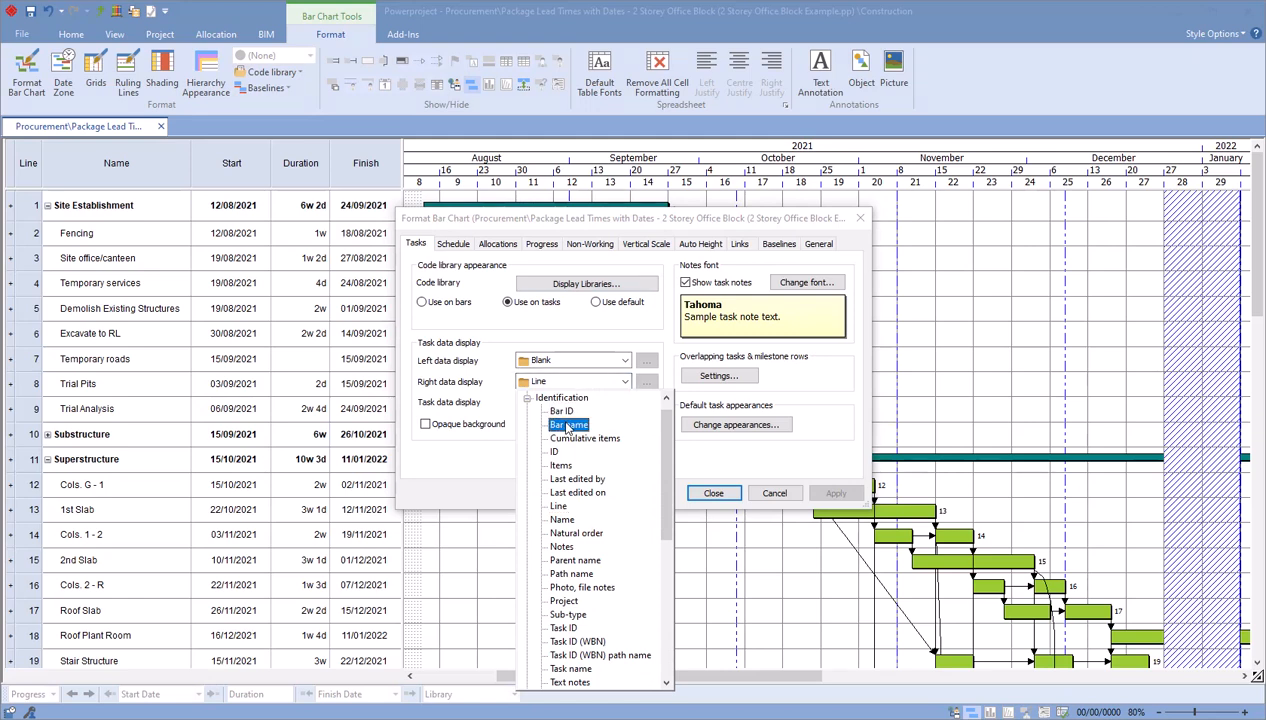